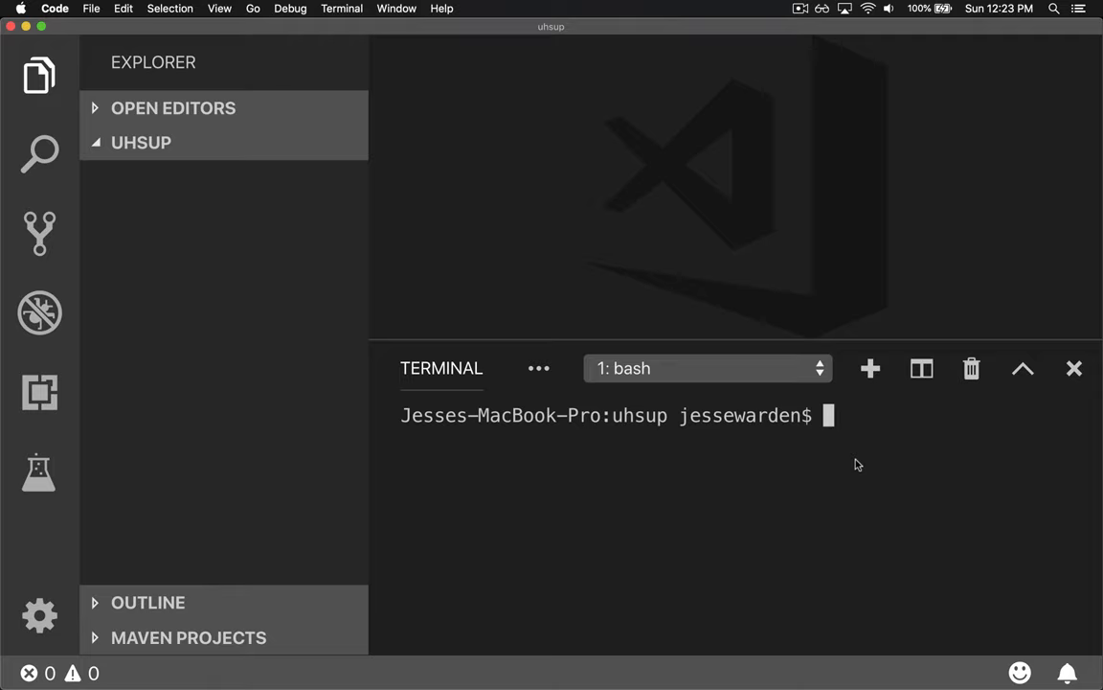
# Run elm init in the terminal and confirm with Y to create elm.json.
pyautogui.write('el')
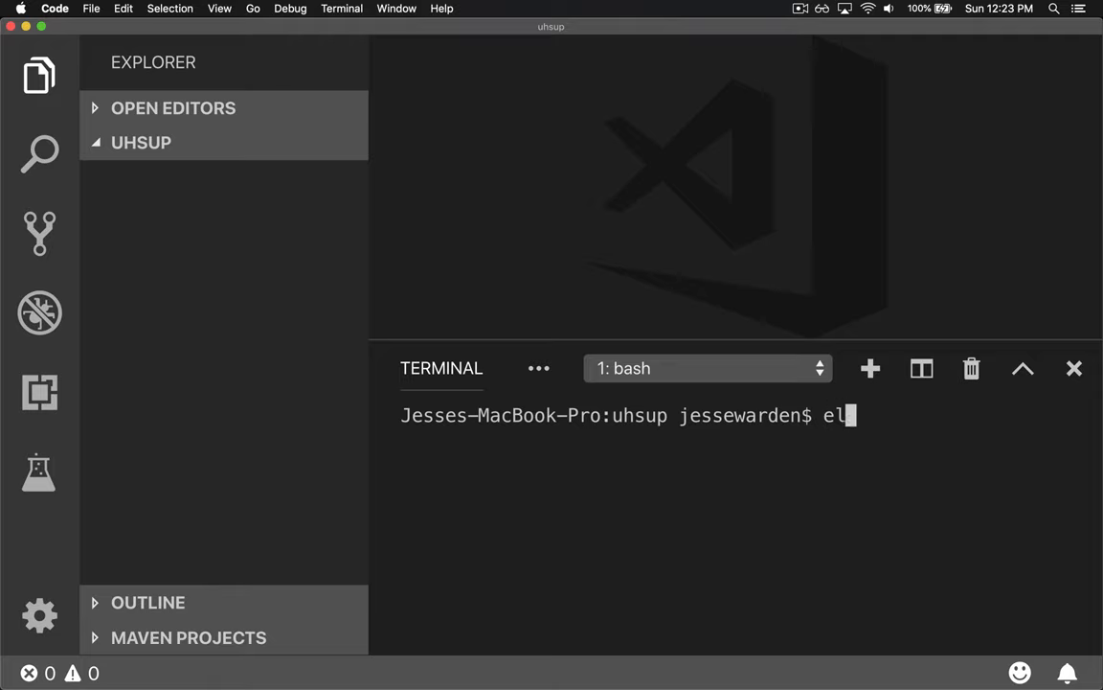
pyautogui.write('m init')
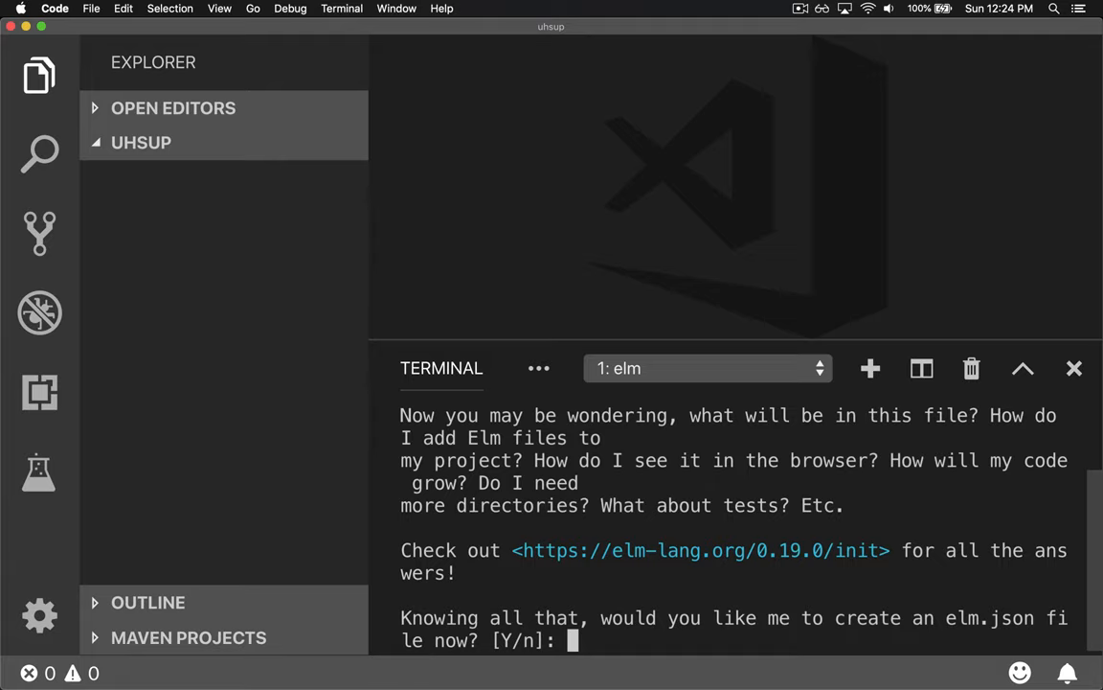
pyautogui.write('Y')
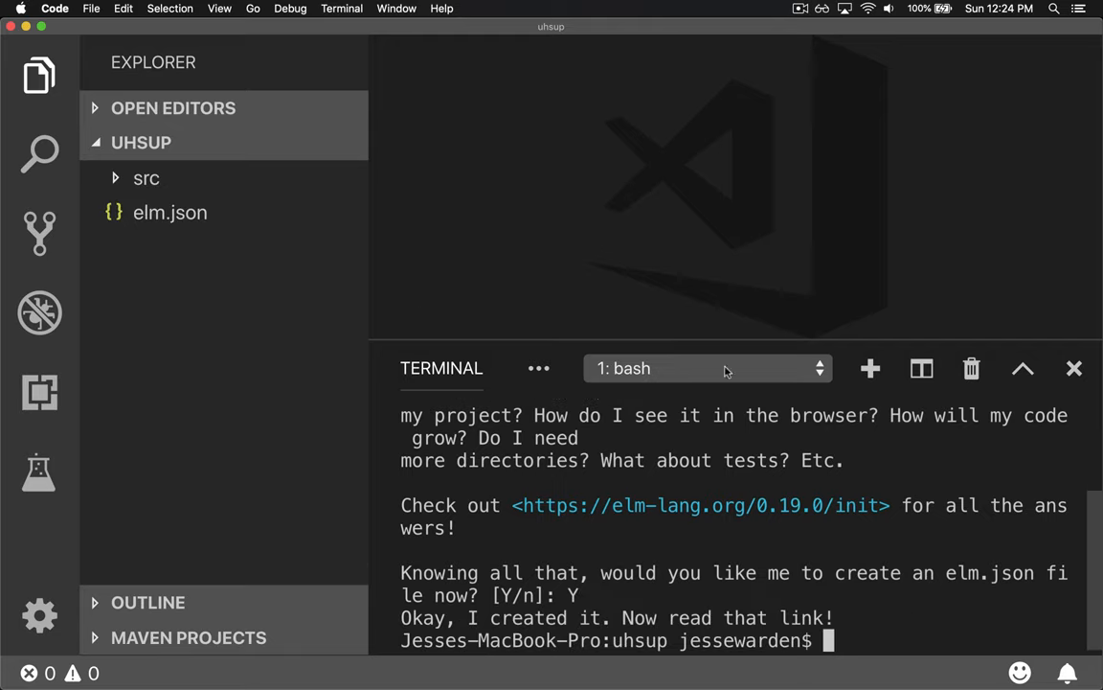
# Review elm.json: the application type, Elm 0.19.0 and the indirect dependencies.
pyautogui.click(169, 211)
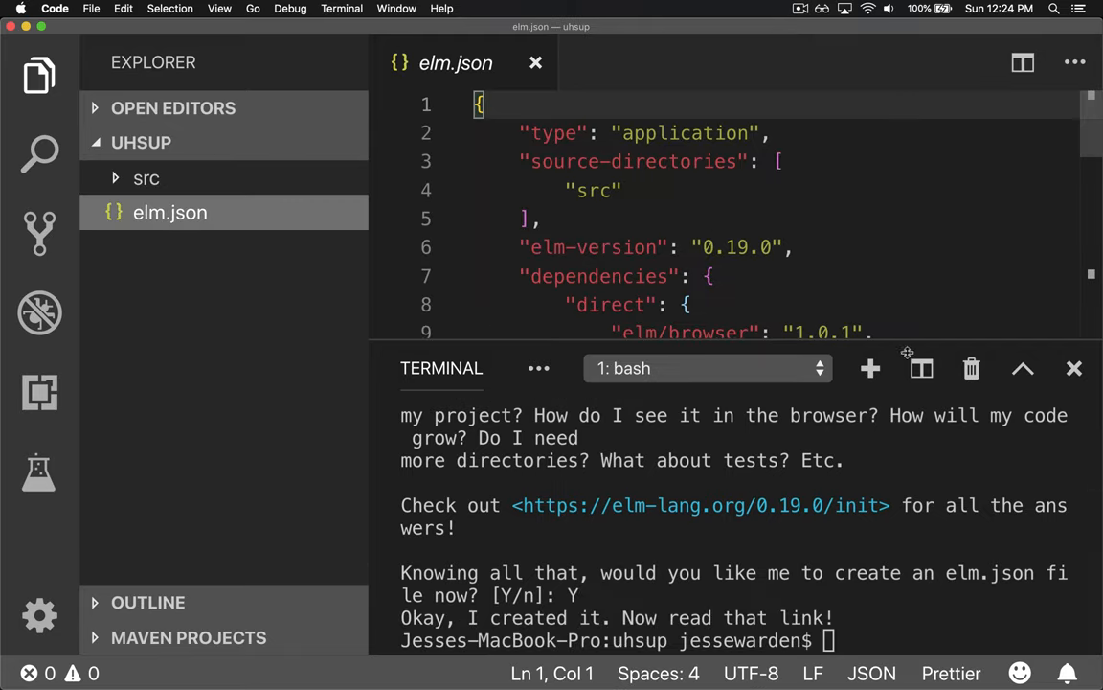
pyautogui.moveTo(867, 362)
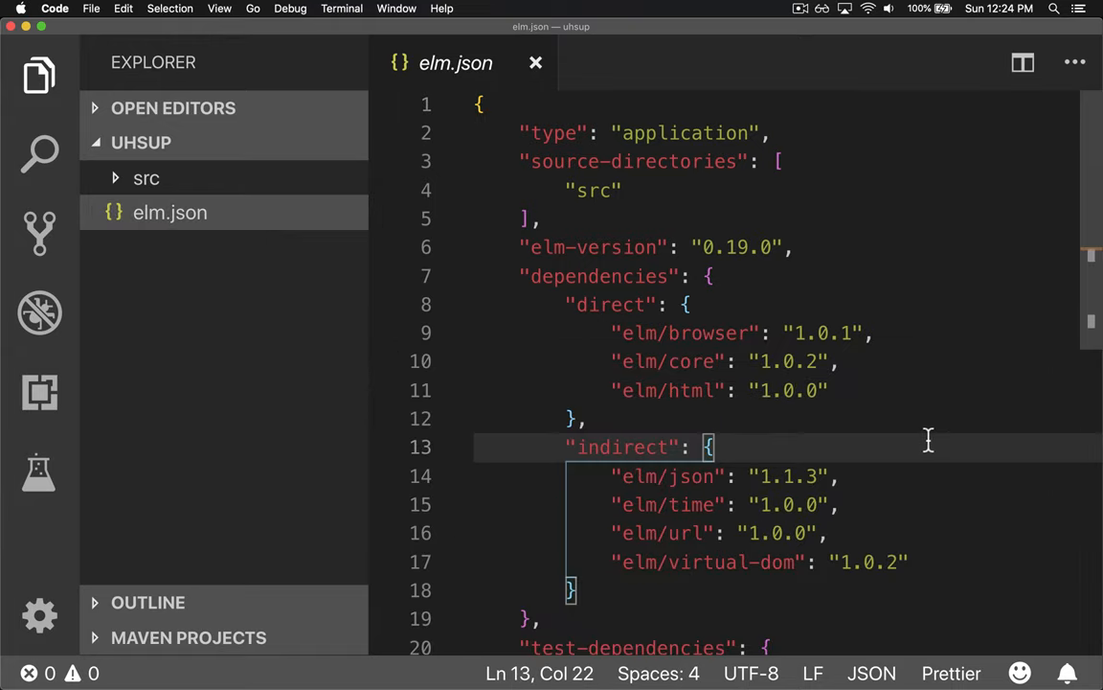
pyautogui.doubleClick(684, 133)
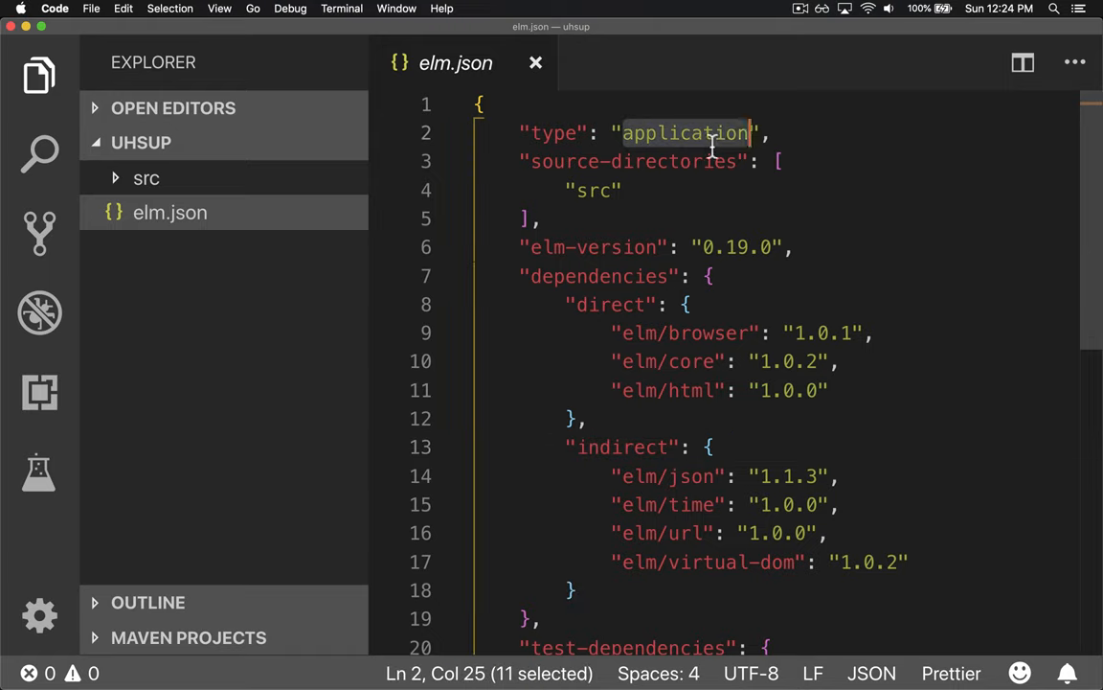
pyautogui.click(792, 247)
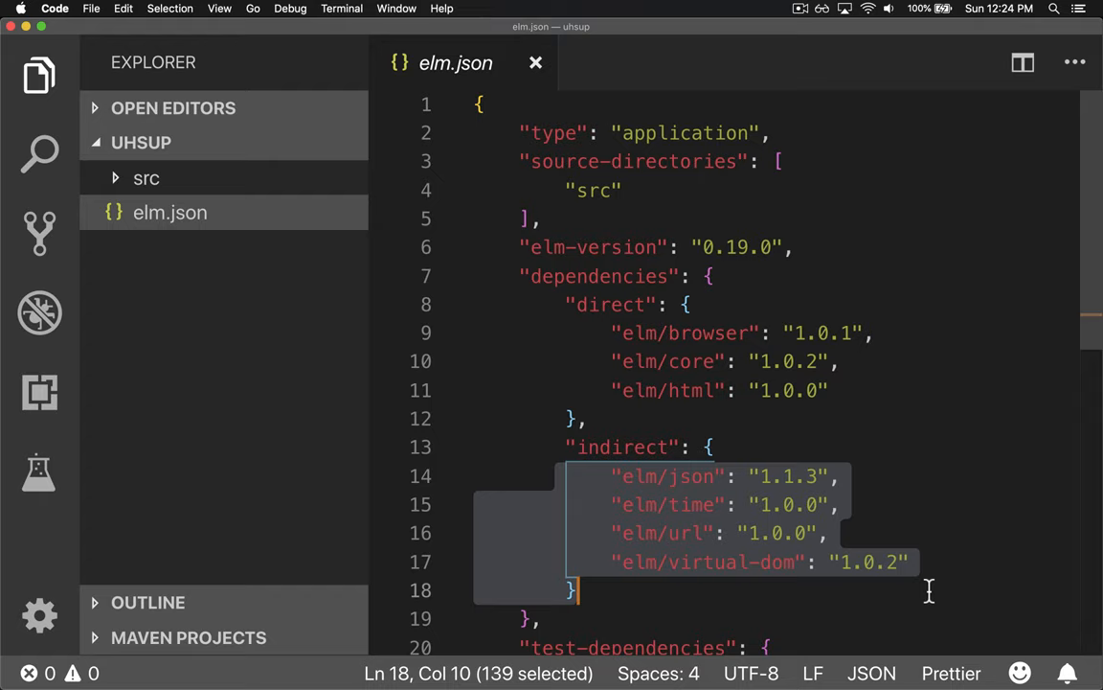
pyautogui.scroll(-3)
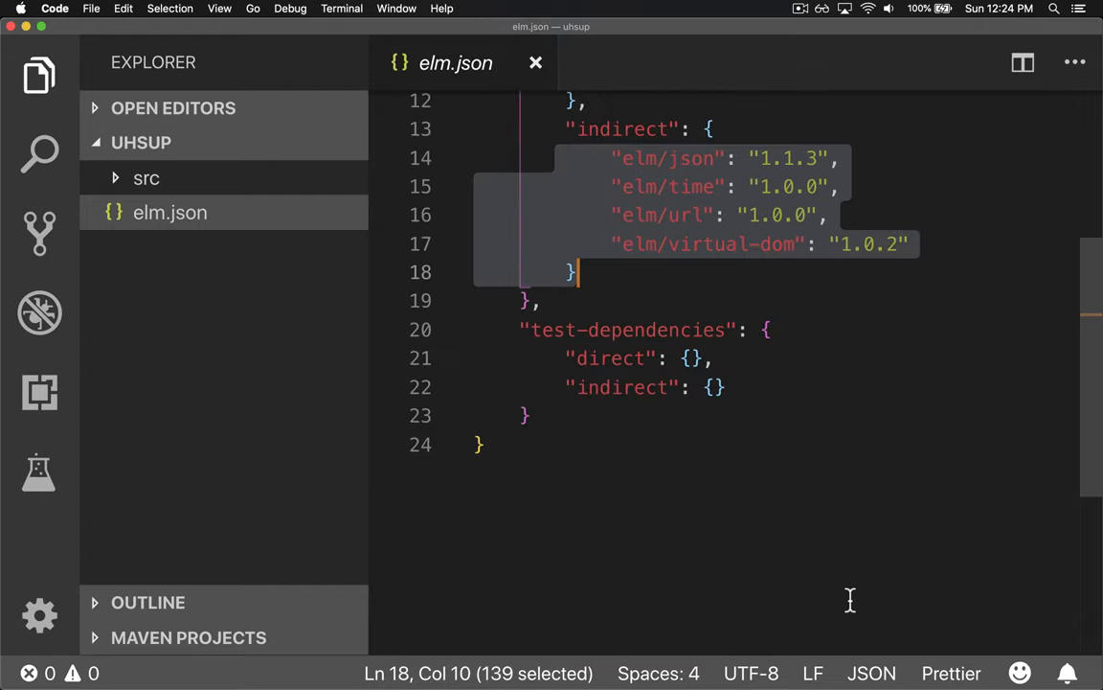
pyautogui.scroll(3)
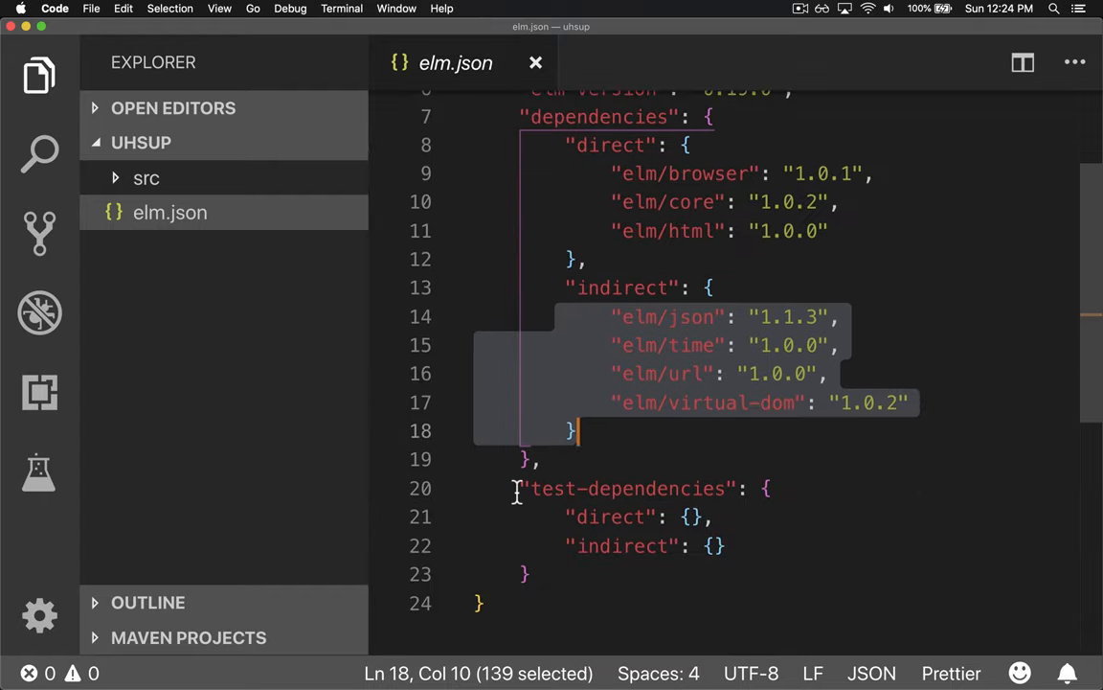
pyautogui.scroll(3)
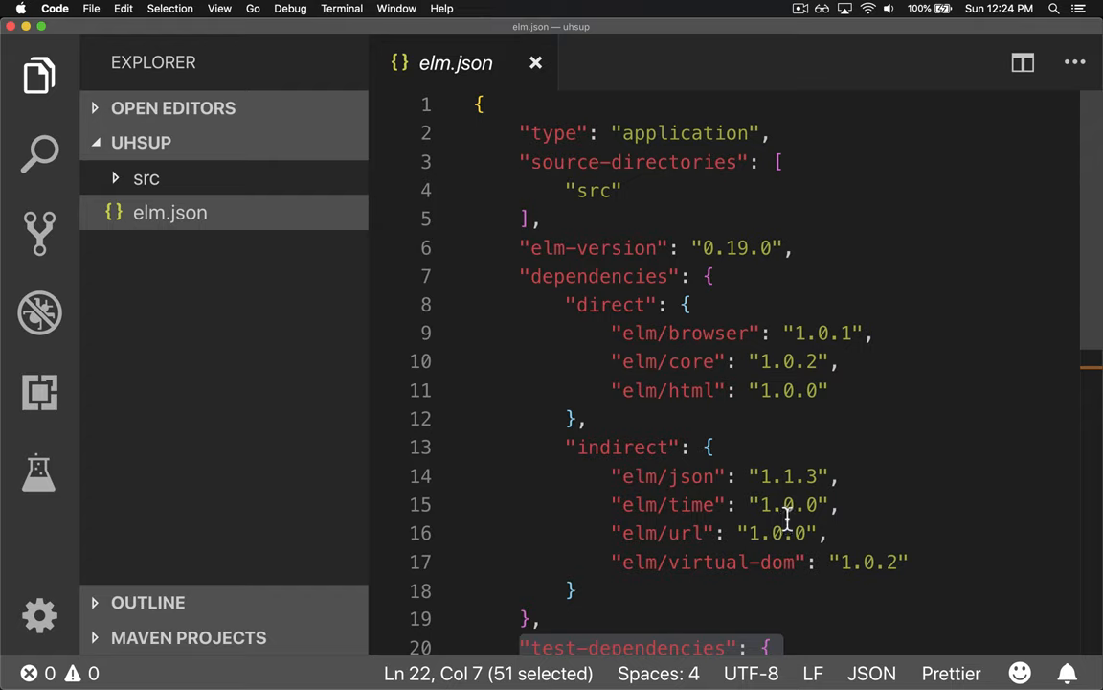
pyautogui.moveTo(824, 483)
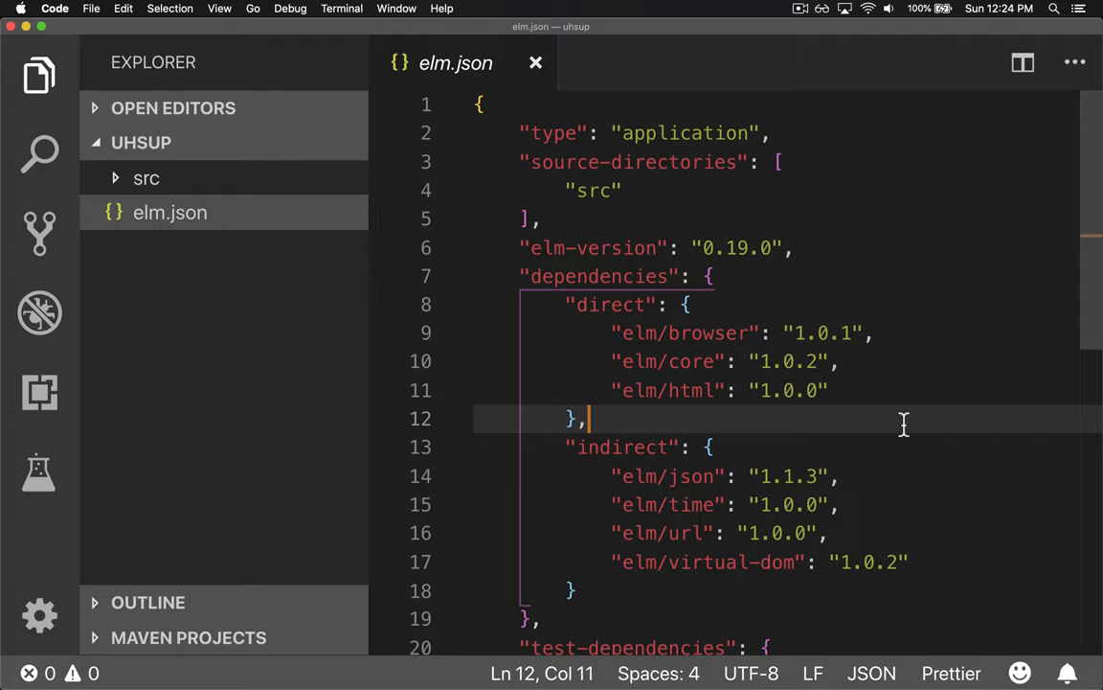
pyautogui.moveTo(634, 141)
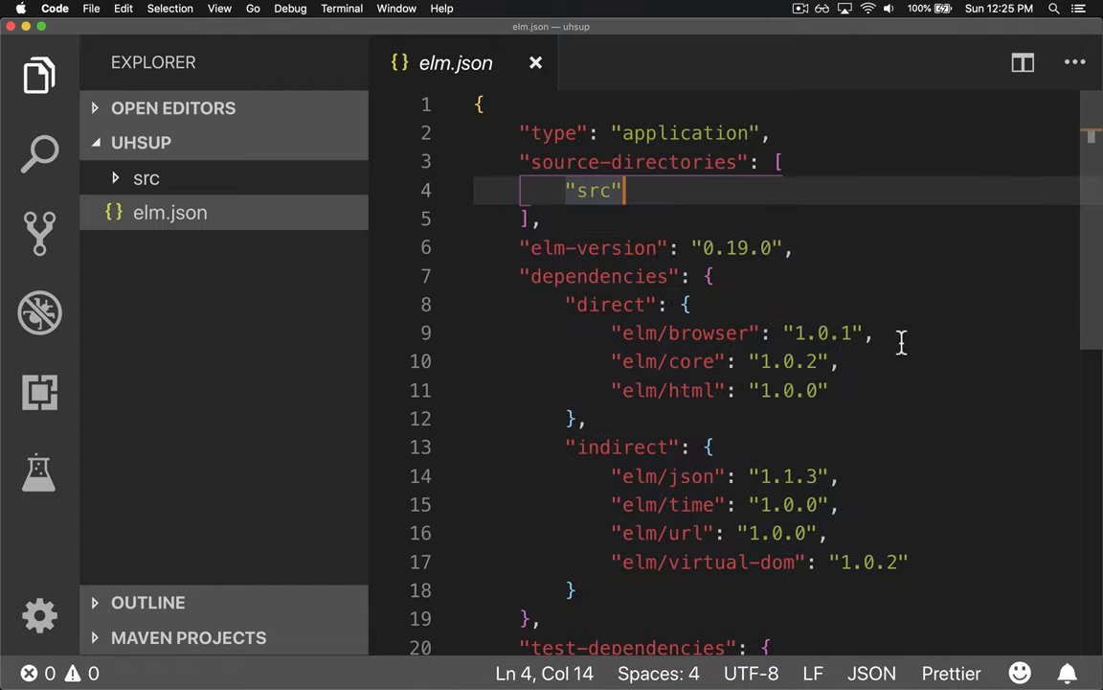
pyautogui.moveTo(141, 142)
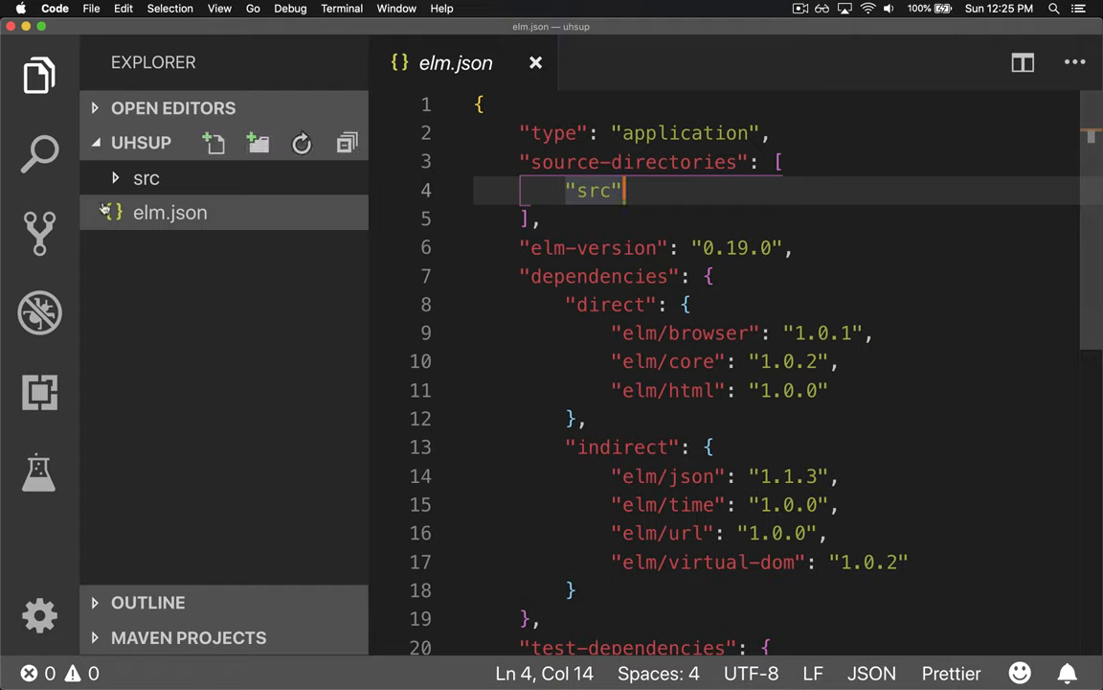
# Expand the empty src folder and follow the elm-lang.org init link in the terminal.
pyautogui.click(145, 179)
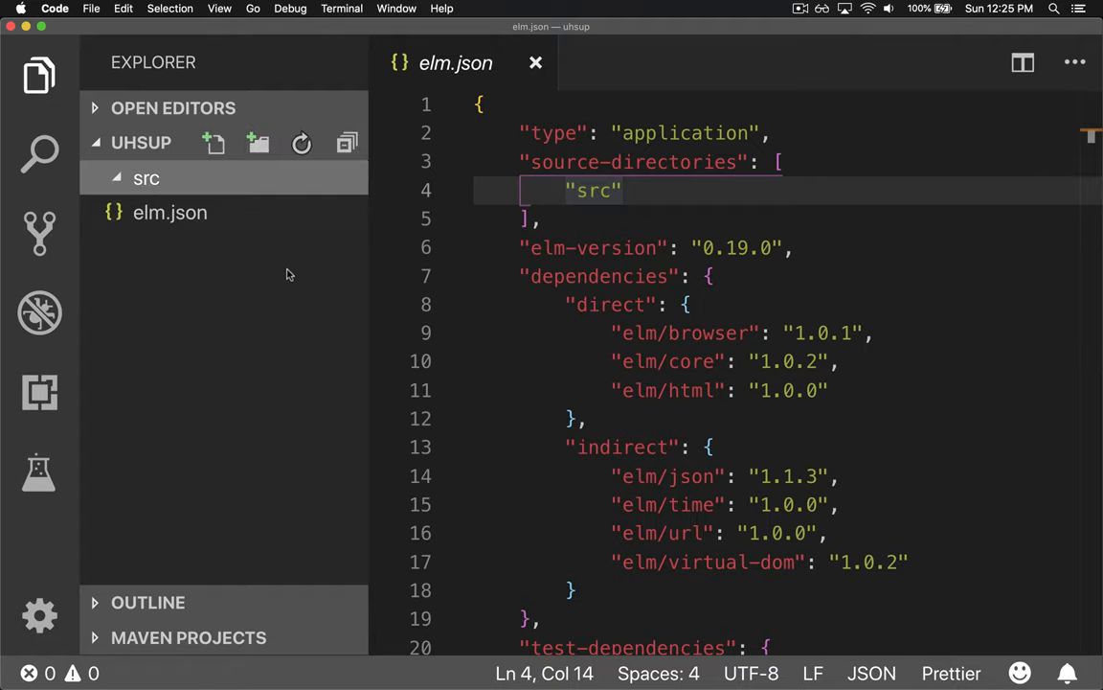
pyautogui.click(647, 332)
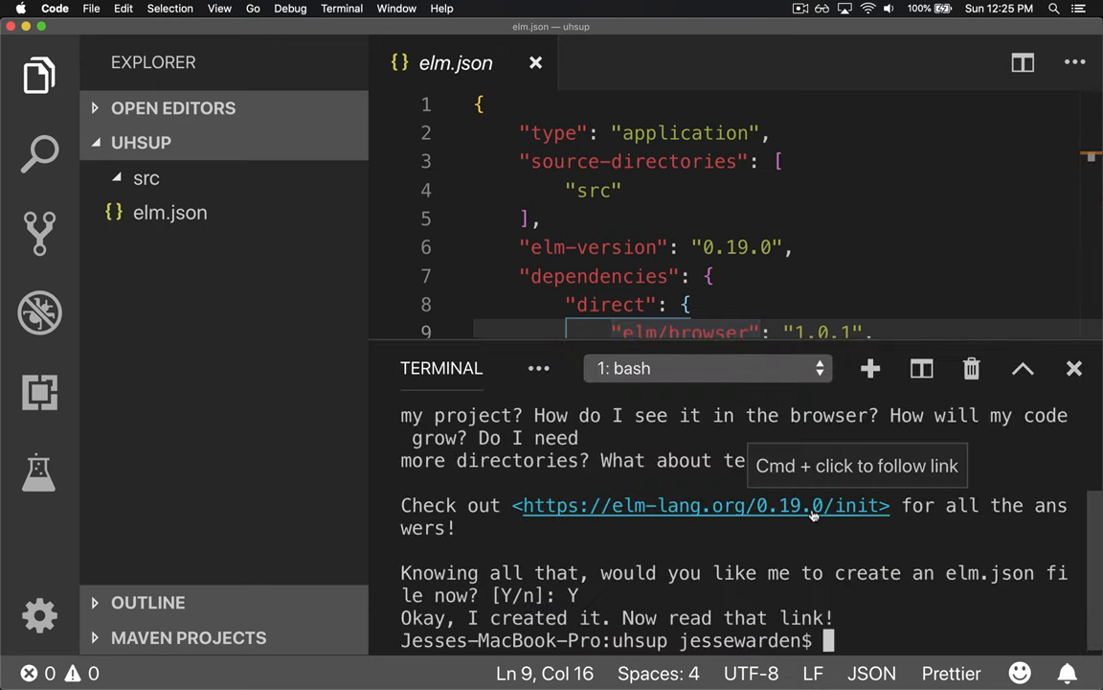
pyautogui.moveTo(1025, 428)
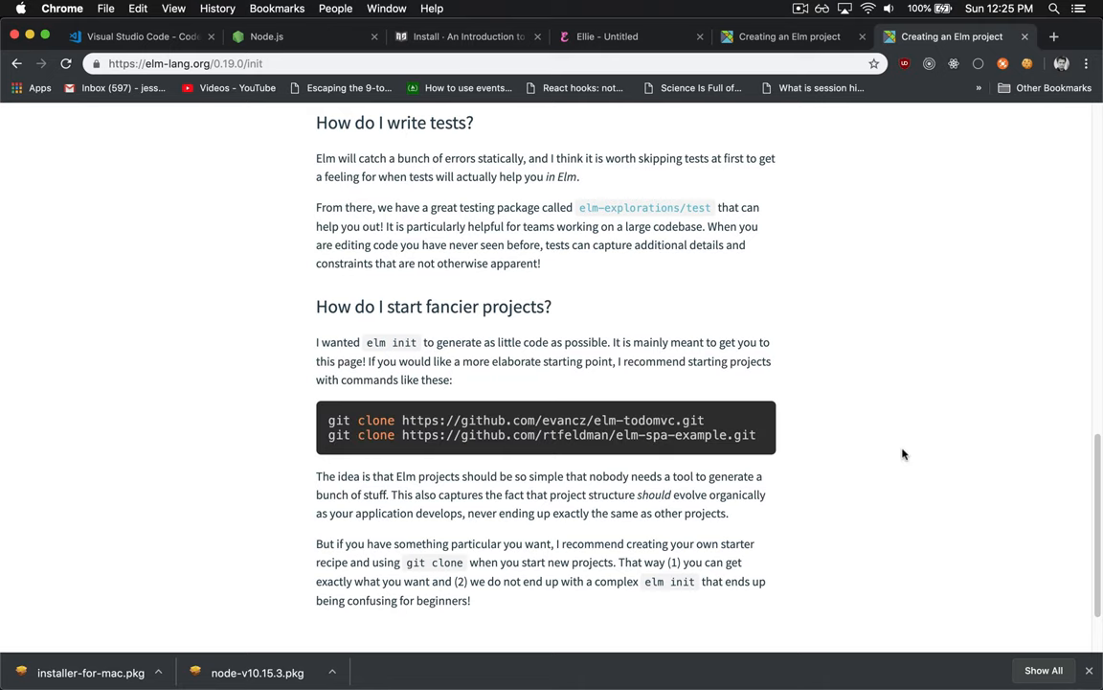
# Scroll through the elm-lang.org 'Creating an Elm project' guide in Chrome.
pyautogui.scroll(3)
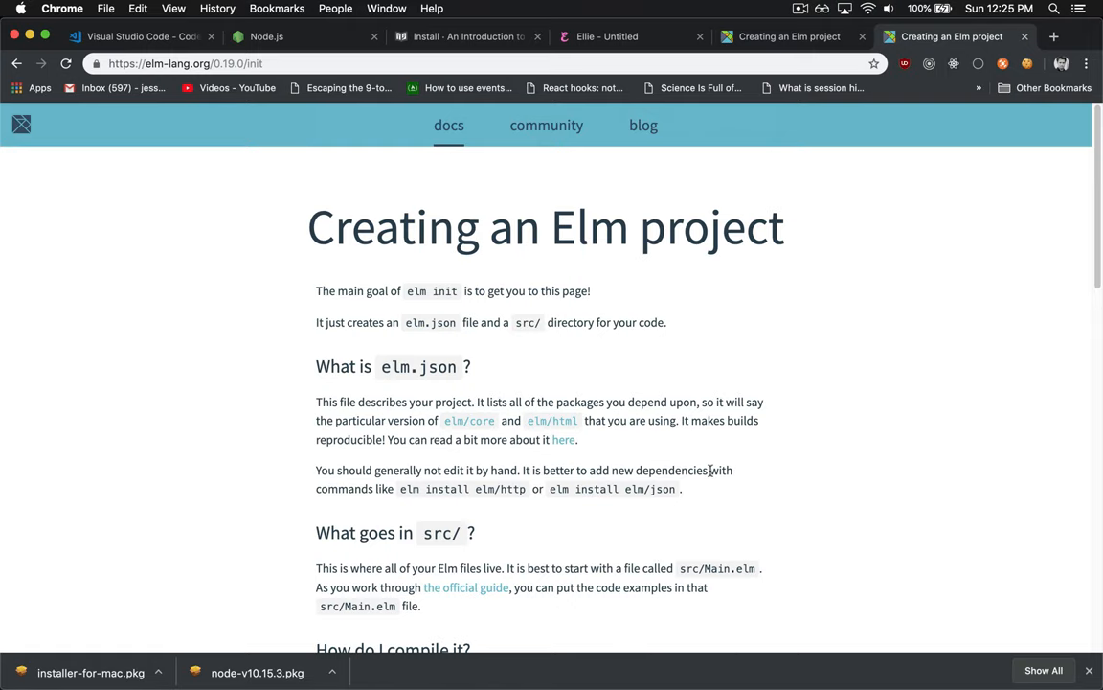
pyautogui.scroll(-3)
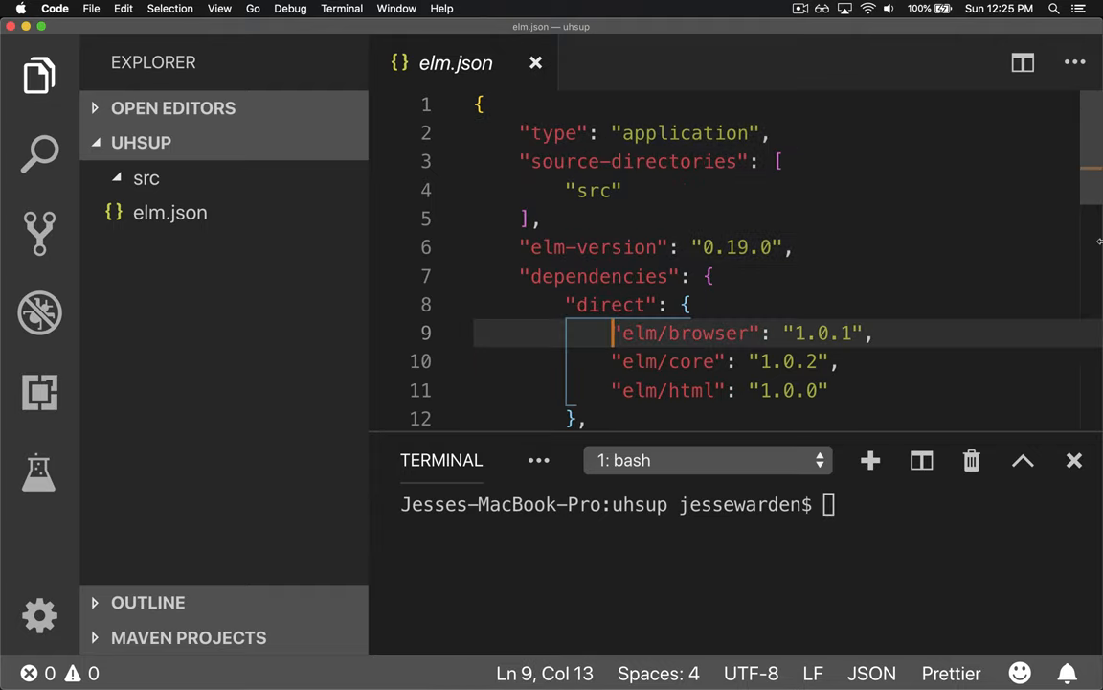
pyautogui.moveTo(946, 331)
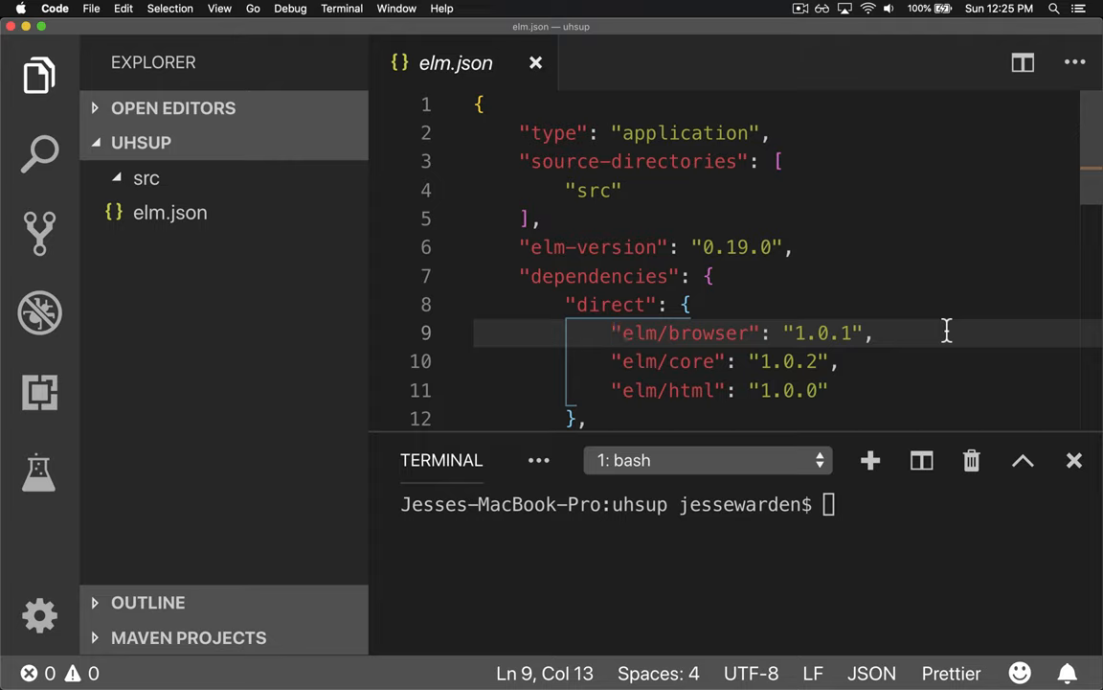
pyautogui.moveTo(796, 517)
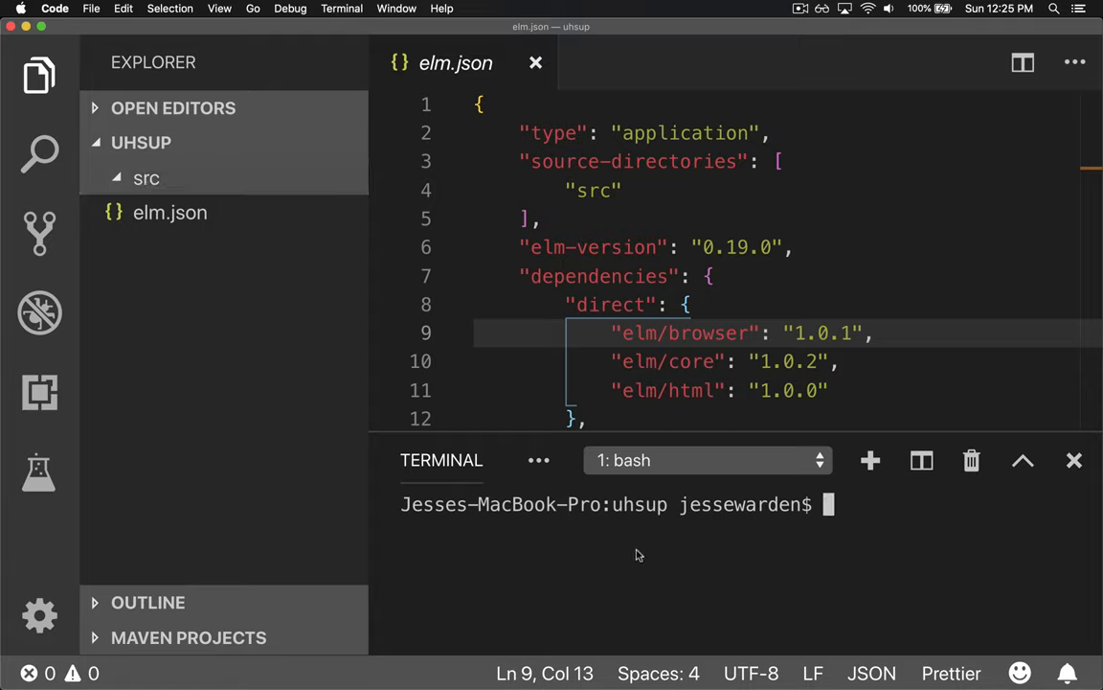
pyautogui.moveTo(812, 531)
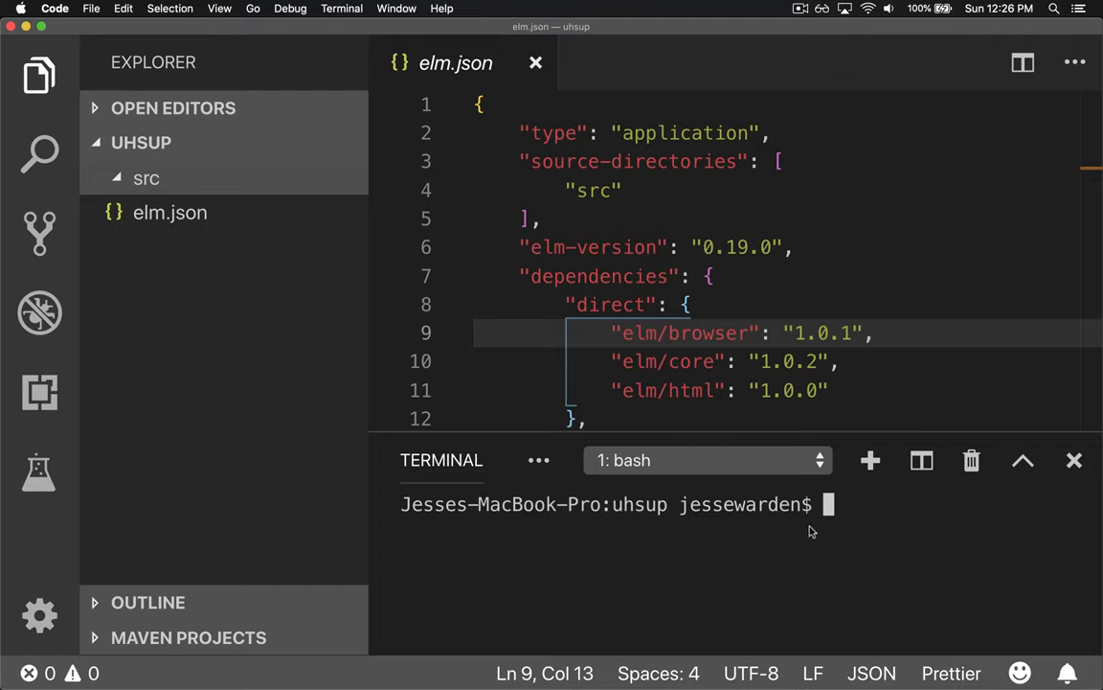
pyautogui.moveTo(801, 538)
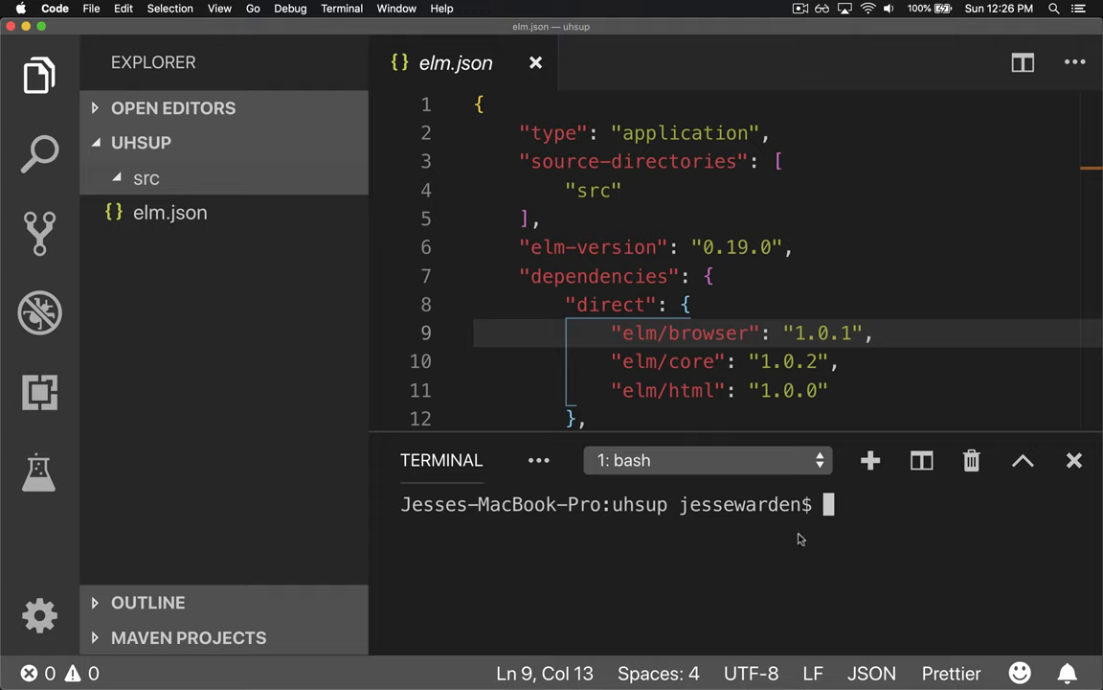